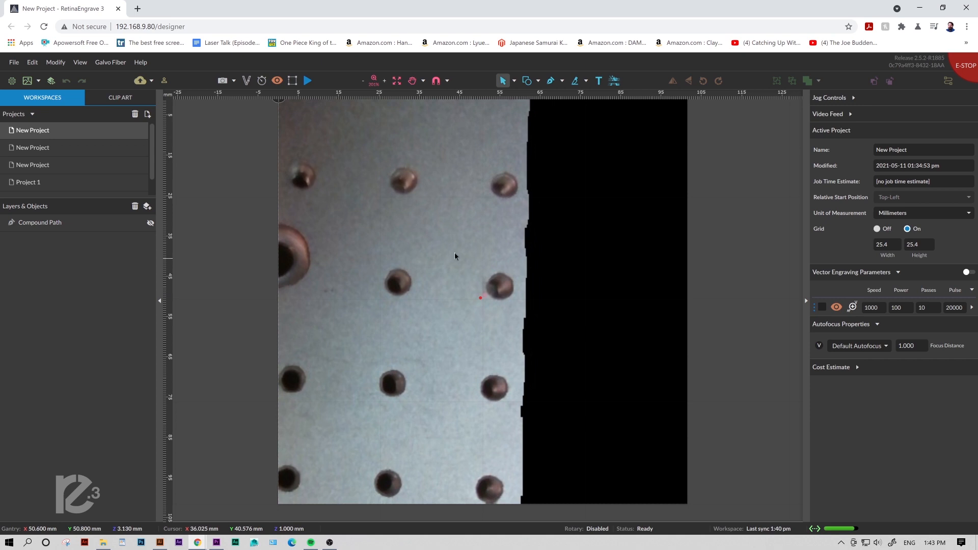
mouse_move(564, 335)
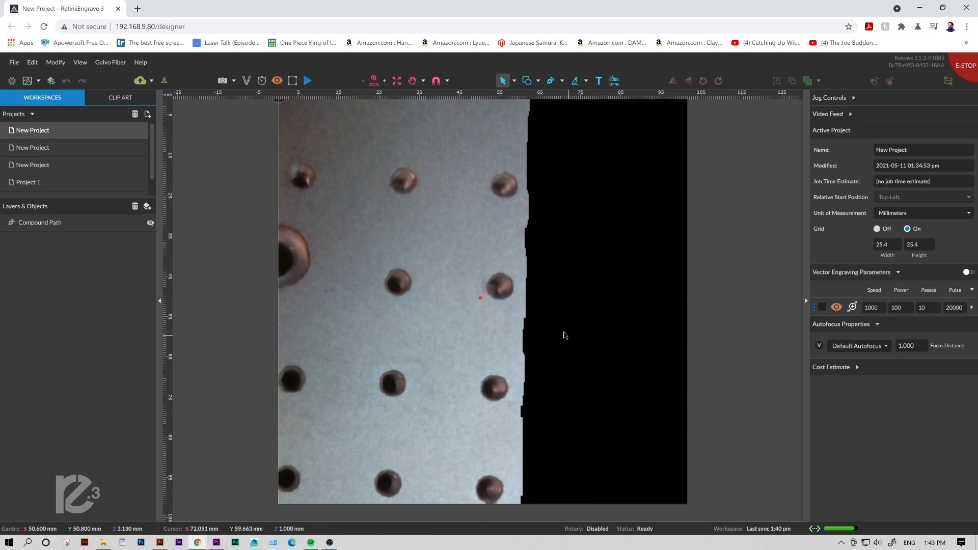
- Open the Galvo Fiber machine menu to reach the Laser Tools setup page
click(110, 62)
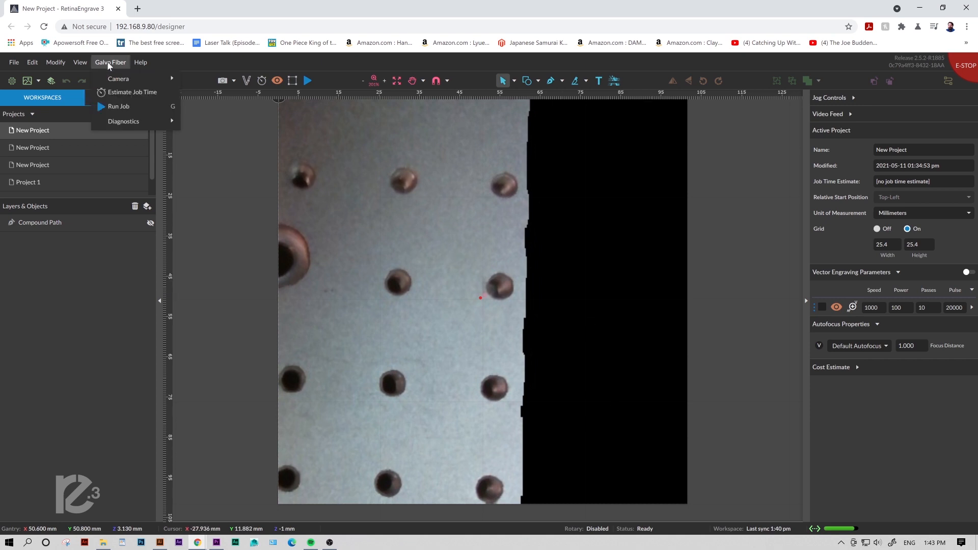
mouse_move(123, 121)
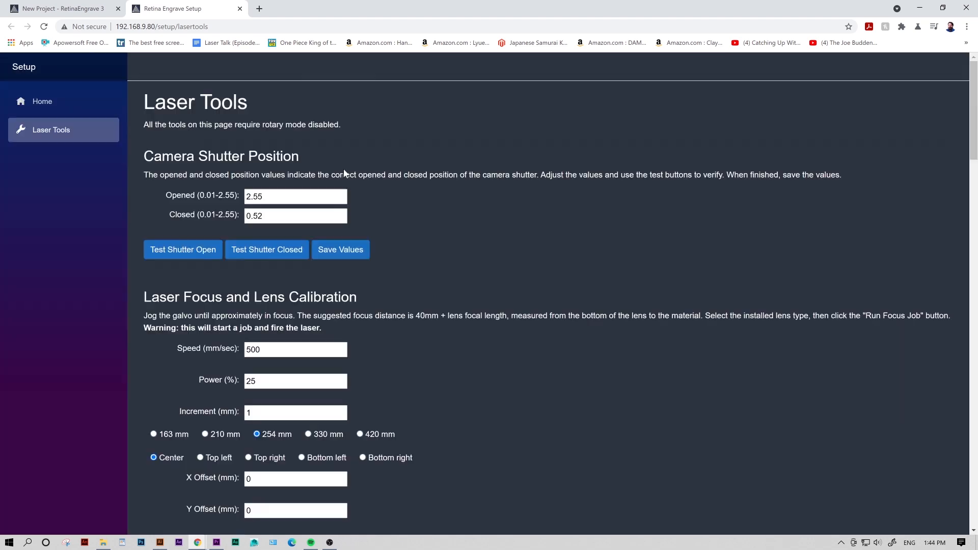
mouse_move(358, 139)
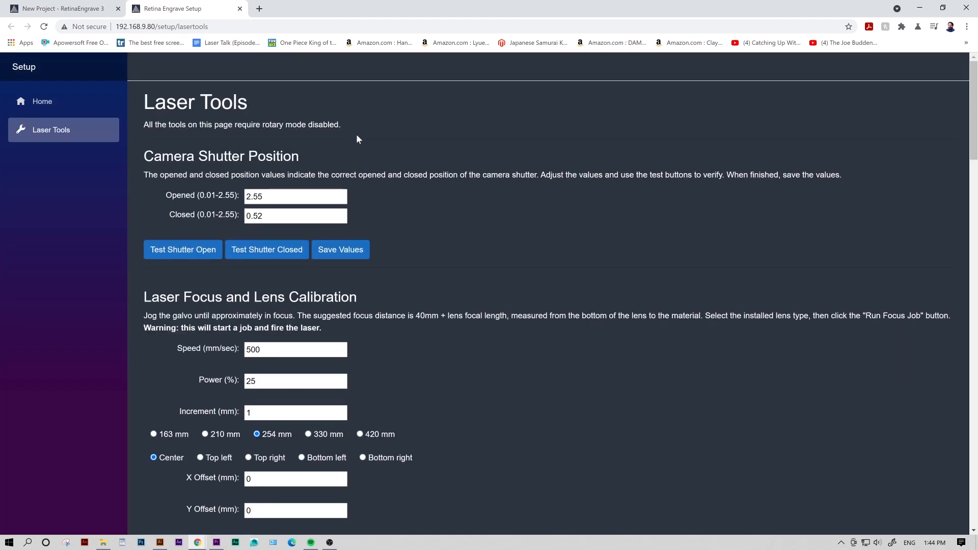
- Lower the Laser Focus calibration power from 25 to 15 and check the 1 mm increment
scroll(down, 3)
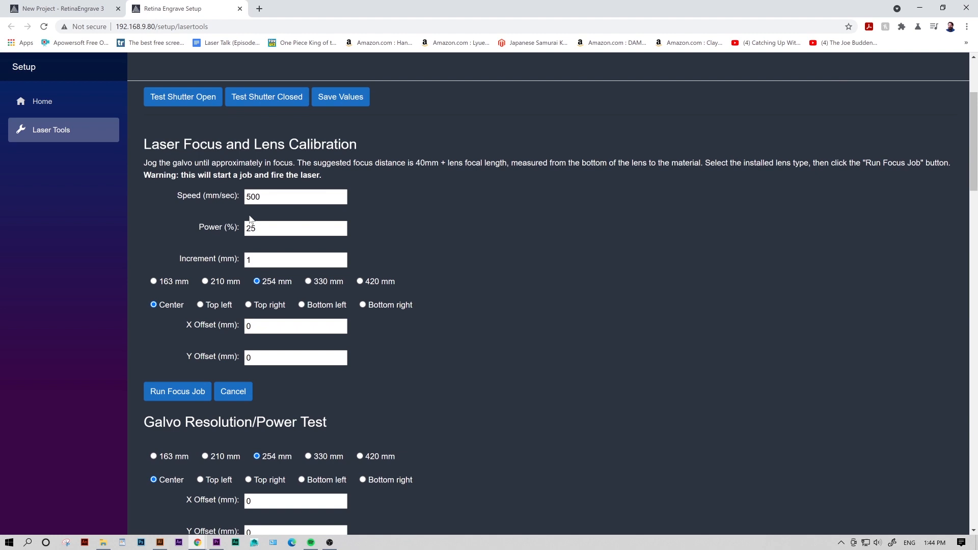
click(295, 197)
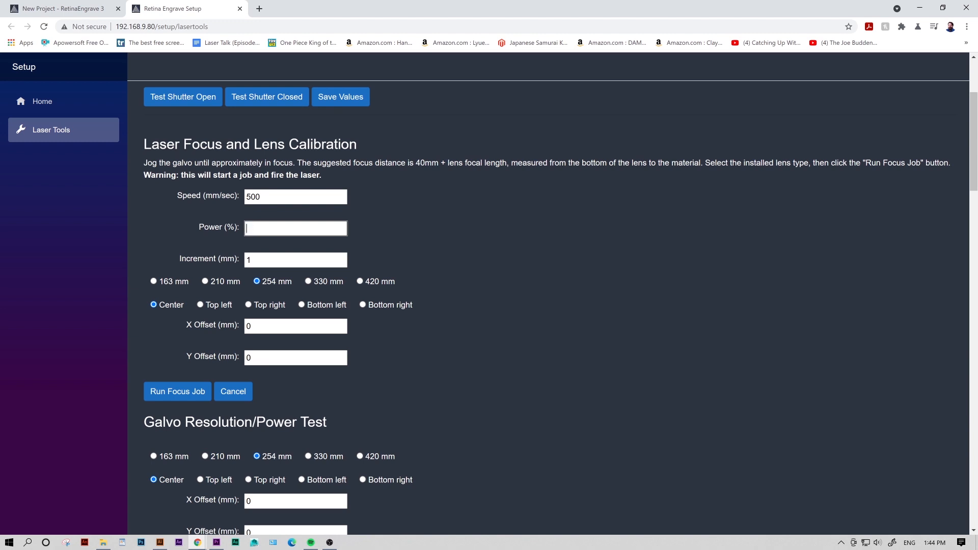
text(15)
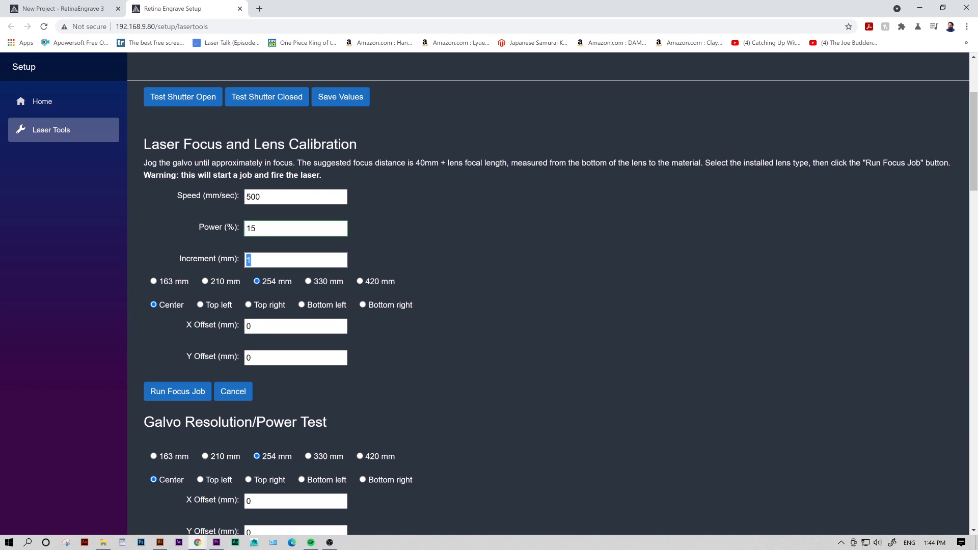
click(295, 259)
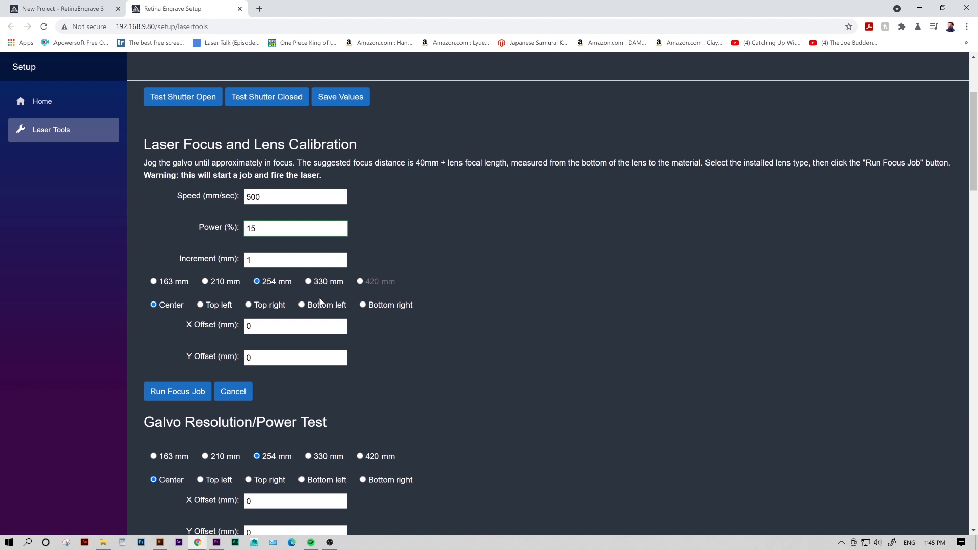
- Switch the focus calibration lens from 254 mm to 163 mm
click(153, 281)
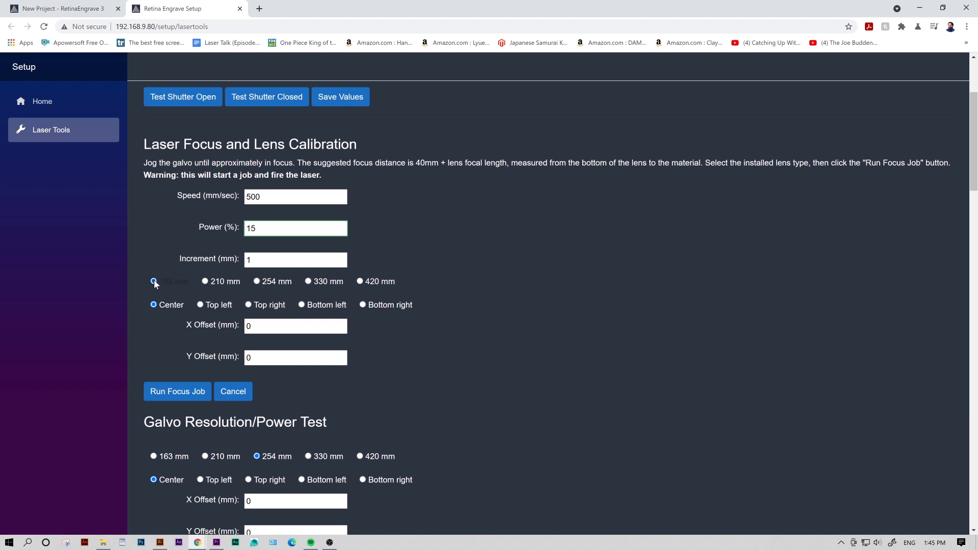
click(154, 281)
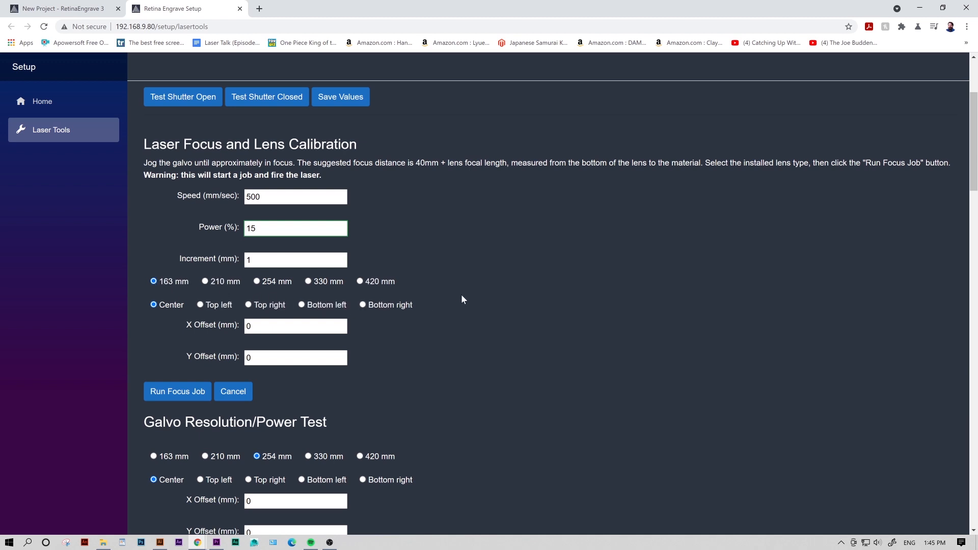